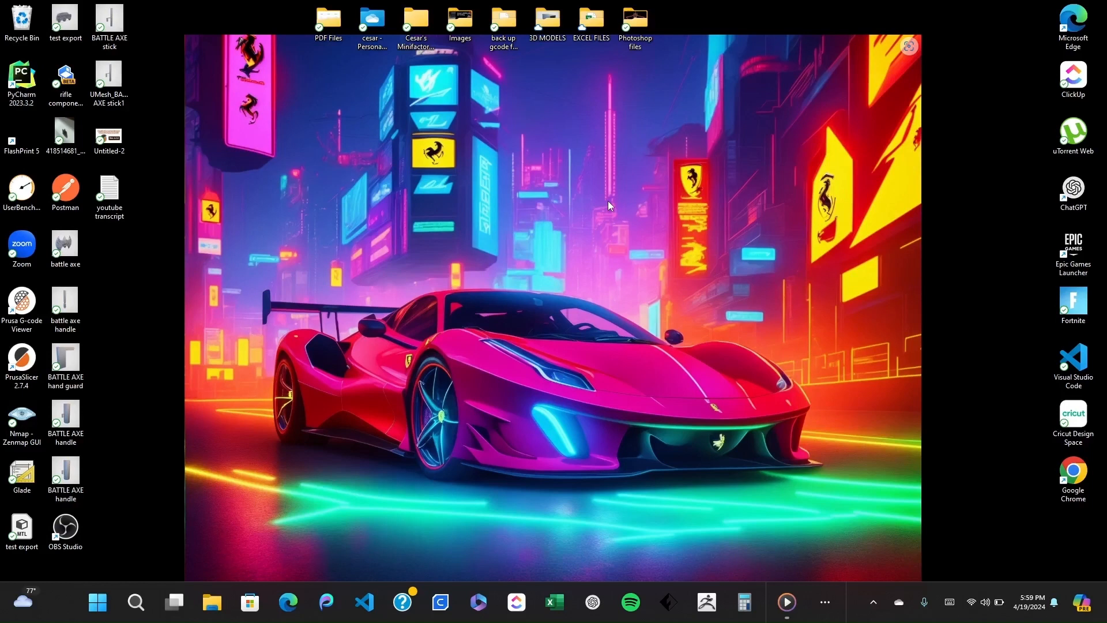
pyautogui.moveTo(507, 307)
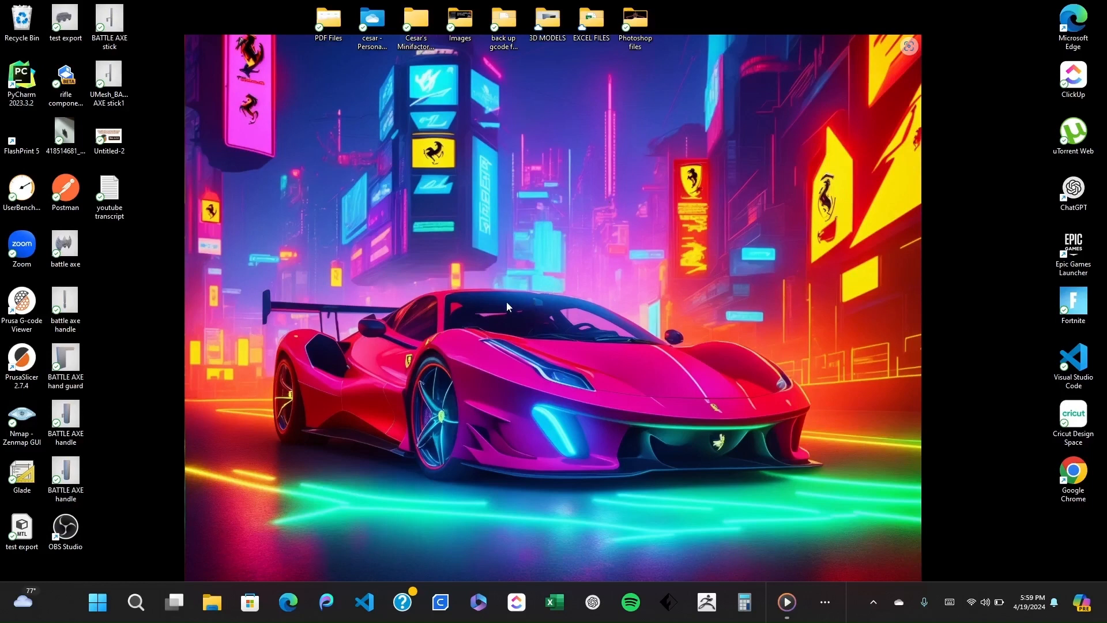
pyautogui.moveTo(469, 319)
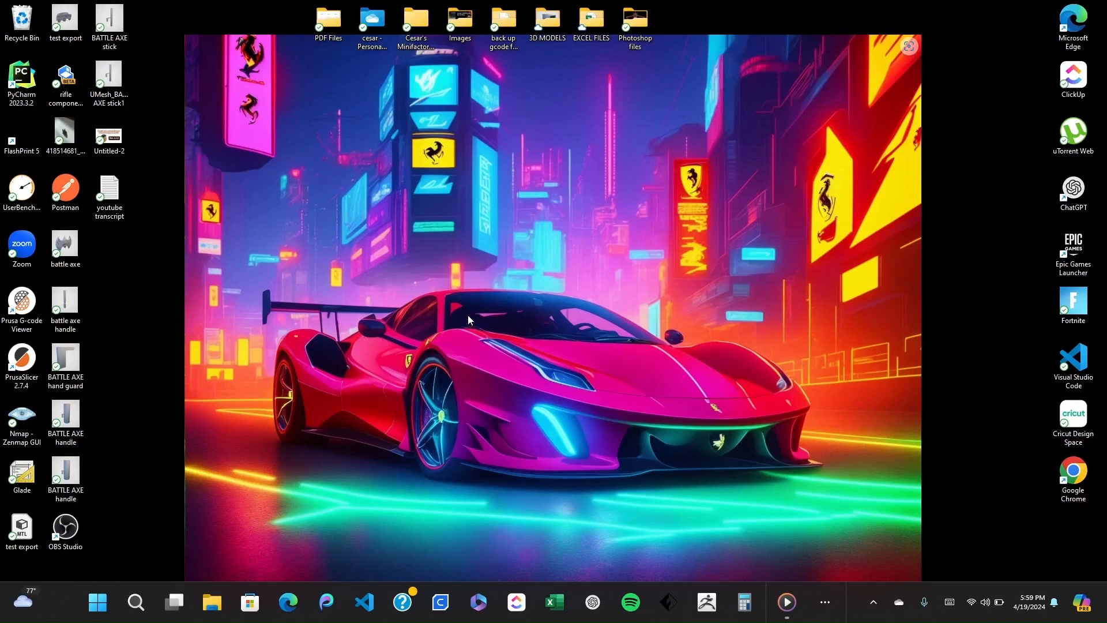
# Launch Edge and reach the signed-in Tinkercad dashboard of 3D designs.
pyautogui.click(287, 602)
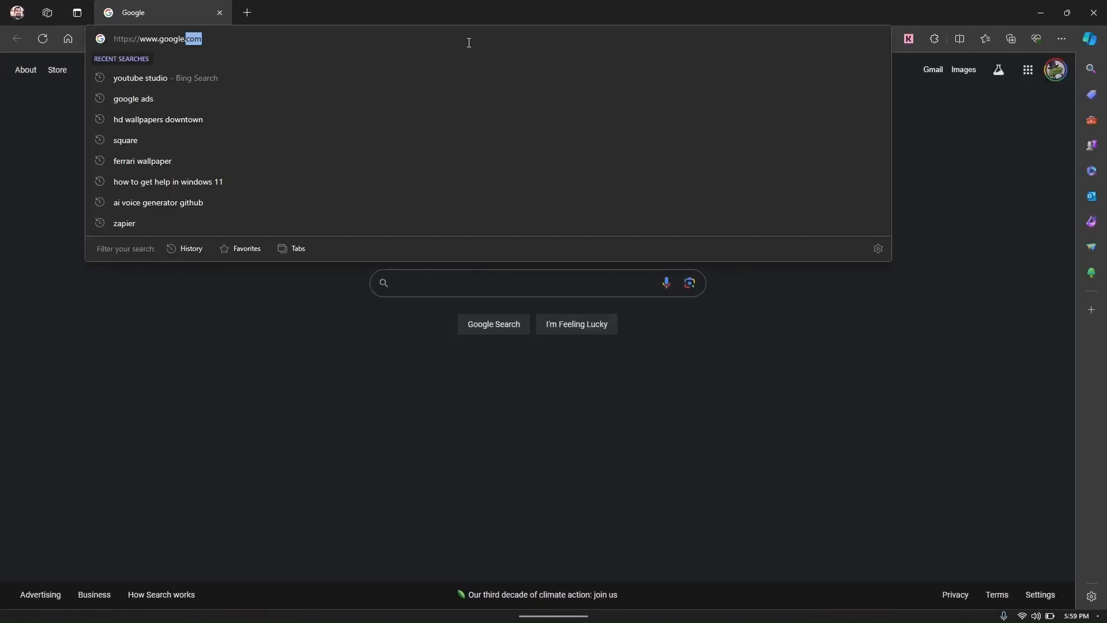
pyautogui.write('ww')
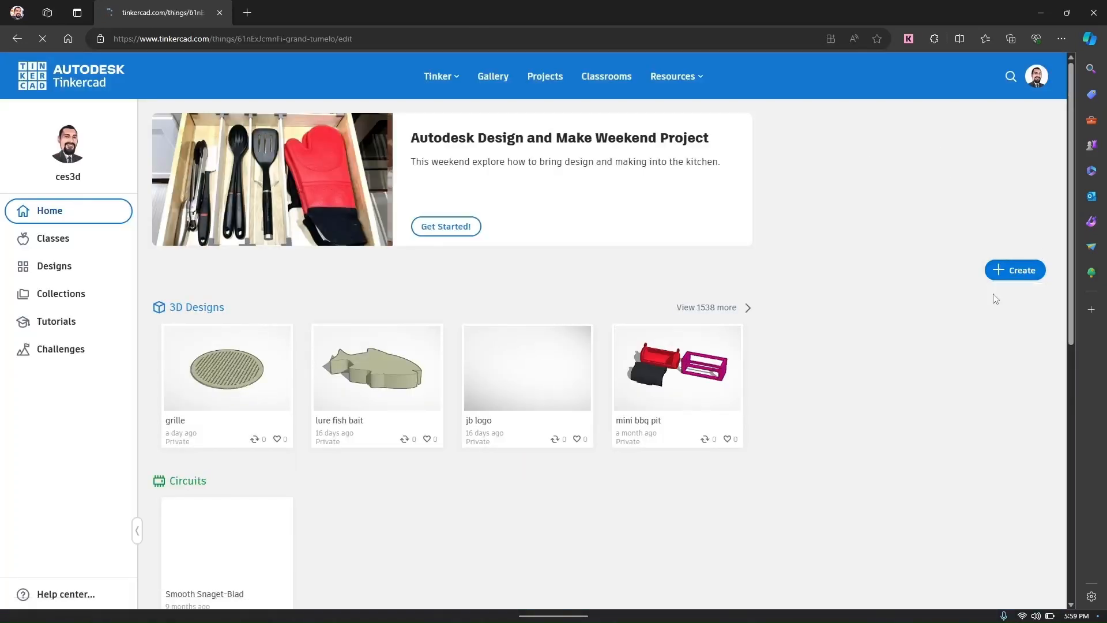
# Create a blank 3D design, opening the empty Grand Tumelo workplane.
pyautogui.click(526, 367)
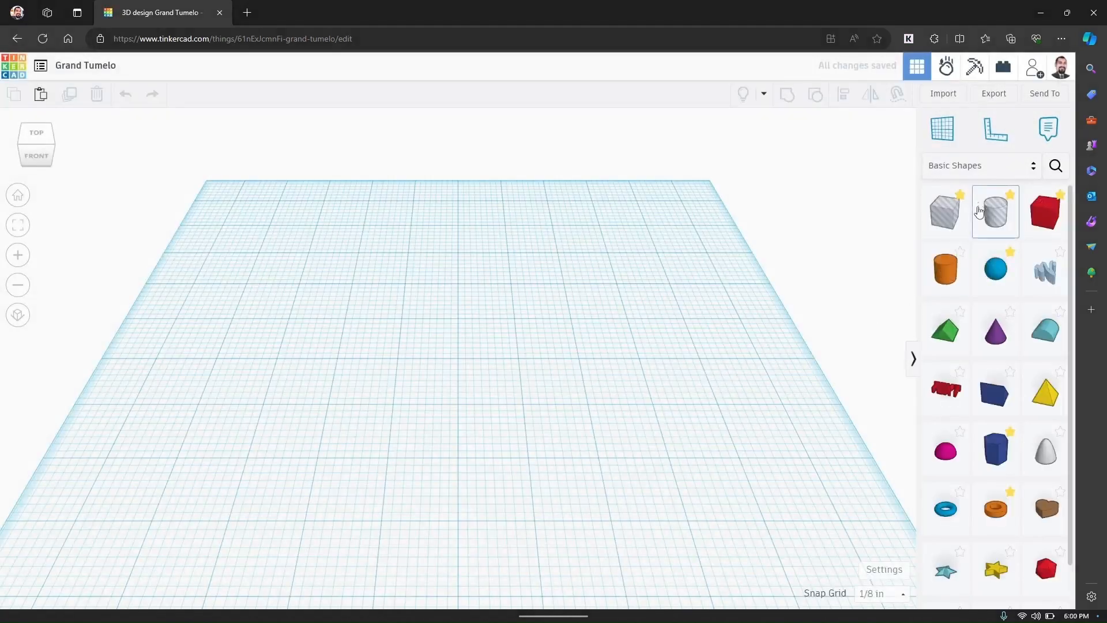
pyautogui.moveTo(879, 329)
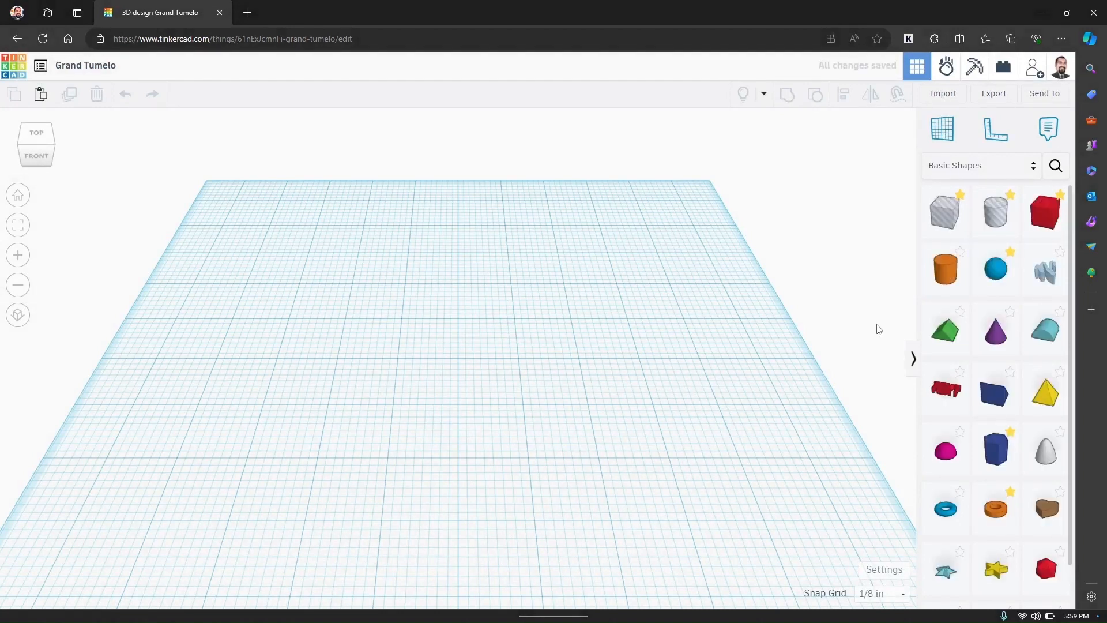
pyautogui.click(944, 269)
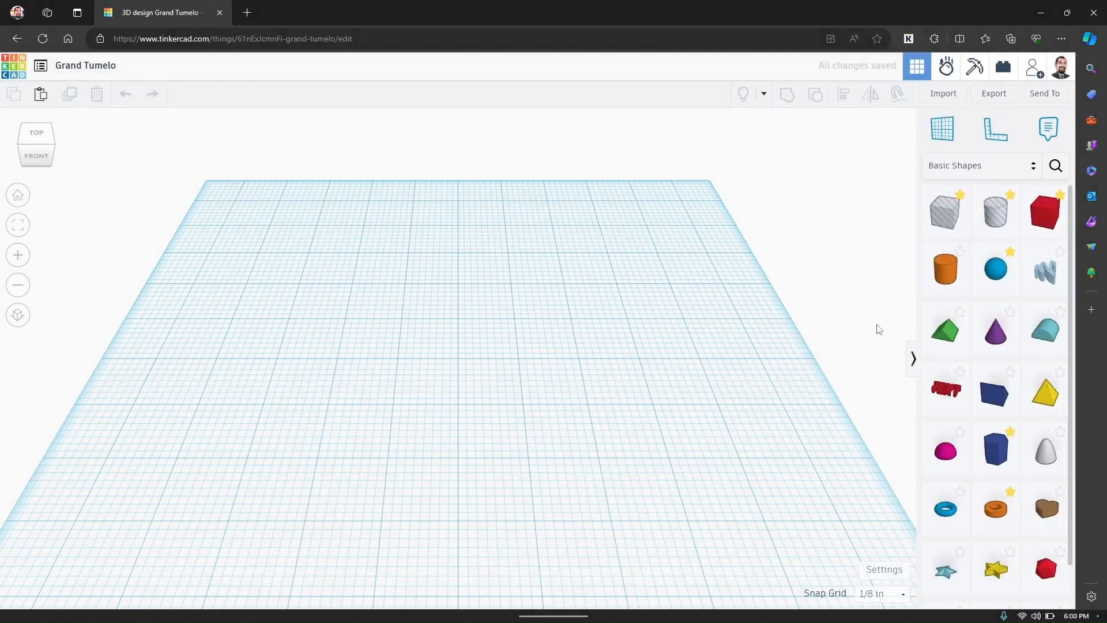
pyautogui.moveTo(1046, 269)
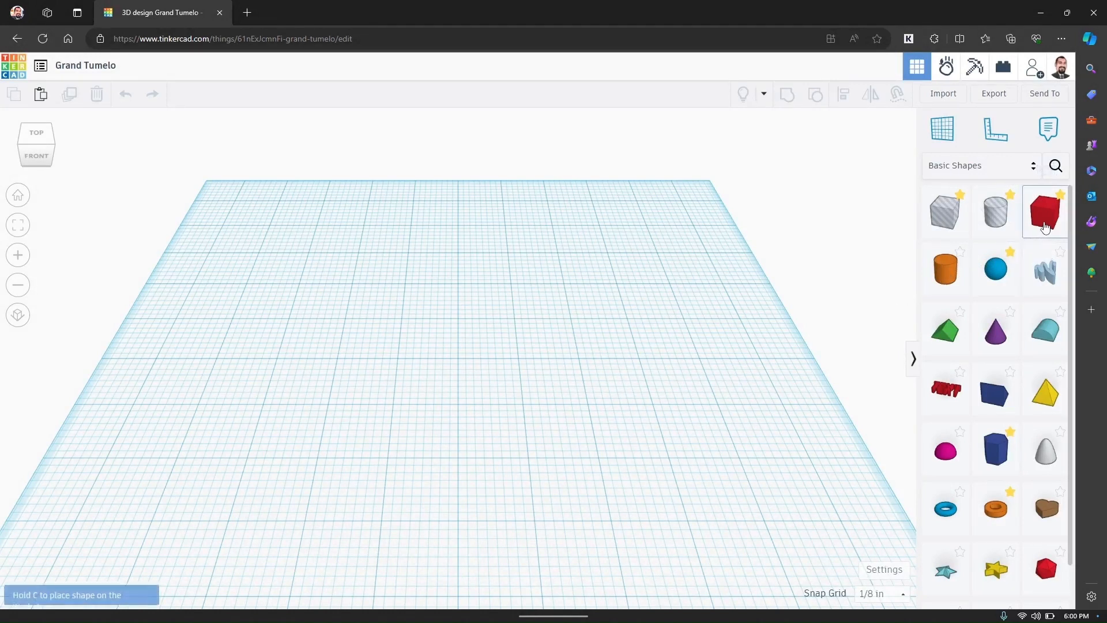
# Place a red box on the workplane and stretch it into a wide flat plate.
pyautogui.click(1045, 211)
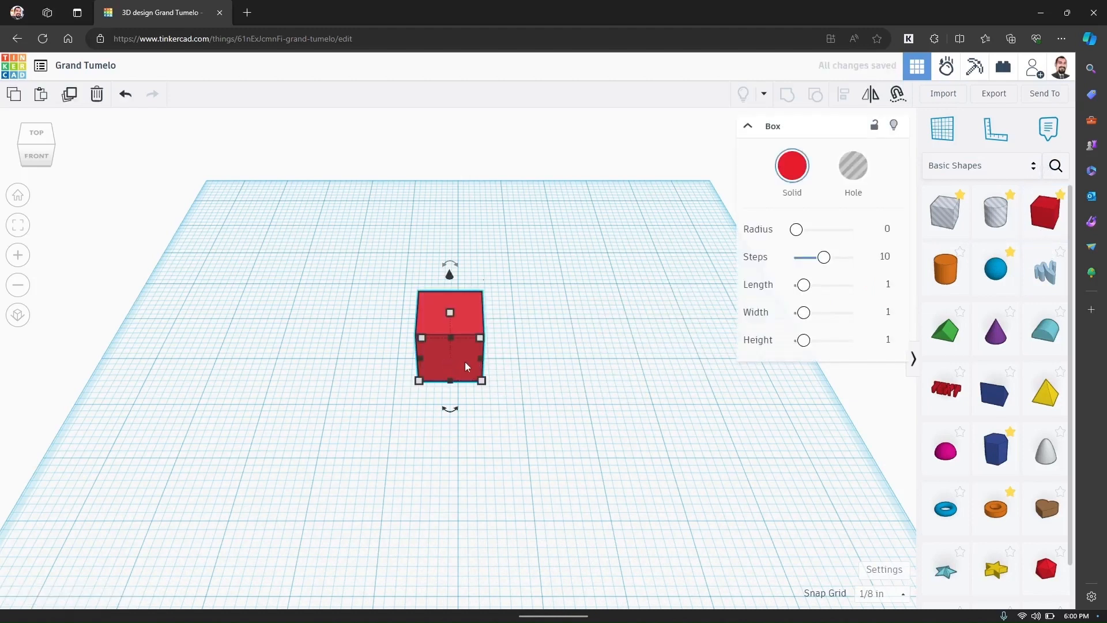
pyautogui.moveTo(450, 312); pyautogui.dragTo(449, 346)
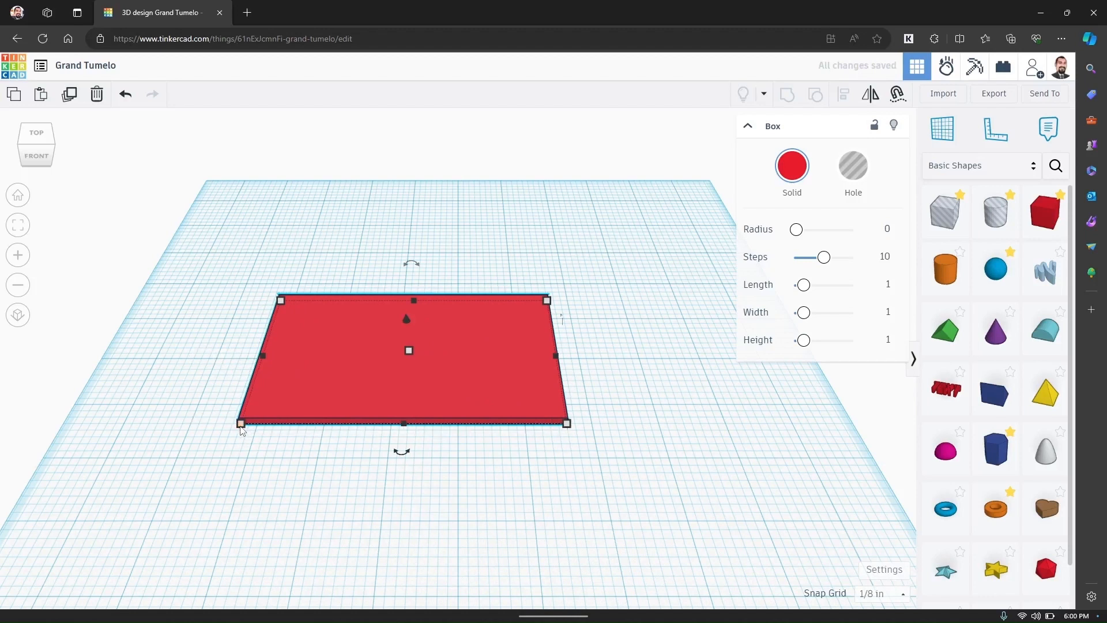
# Set the workspace units to millimeters in Settings.
pyautogui.click(883, 569)
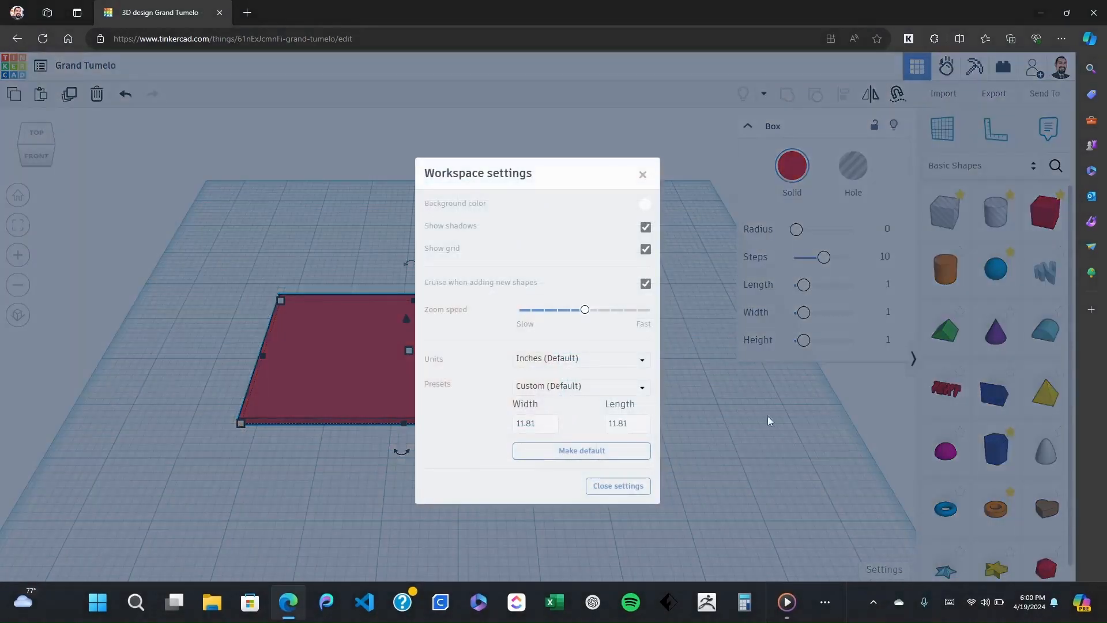
pyautogui.click(579, 357)
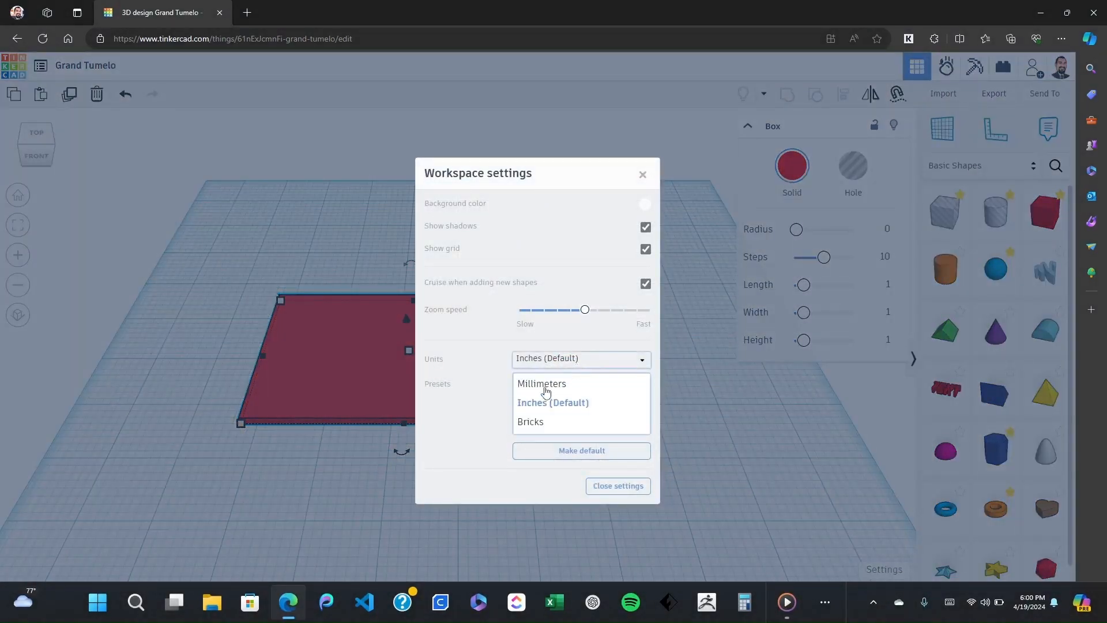
pyautogui.click(541, 383)
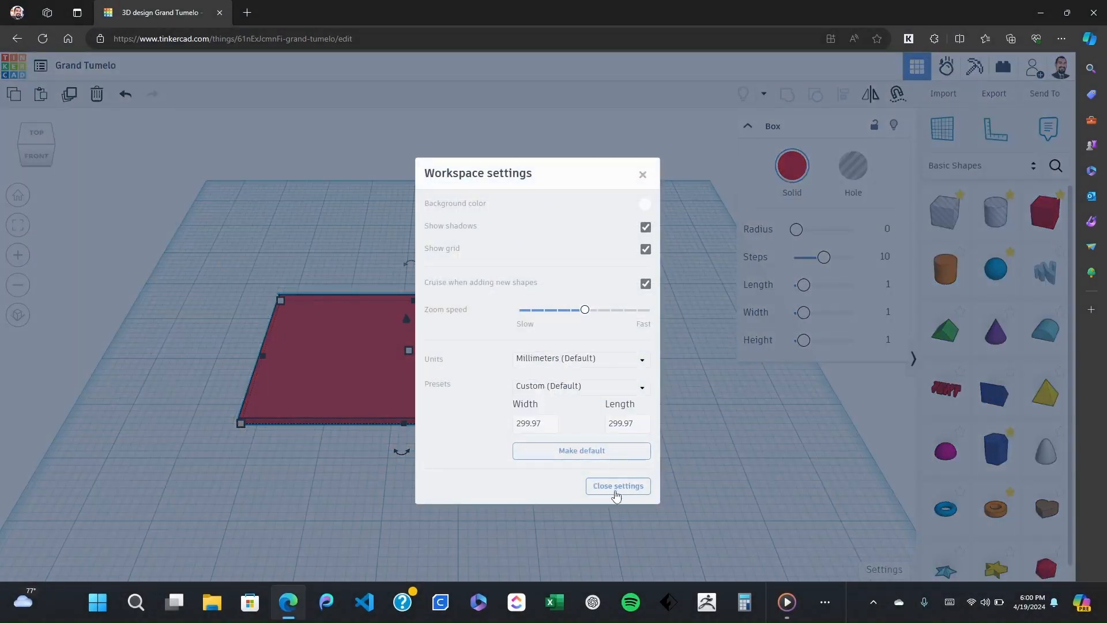
pyautogui.click(616, 486)
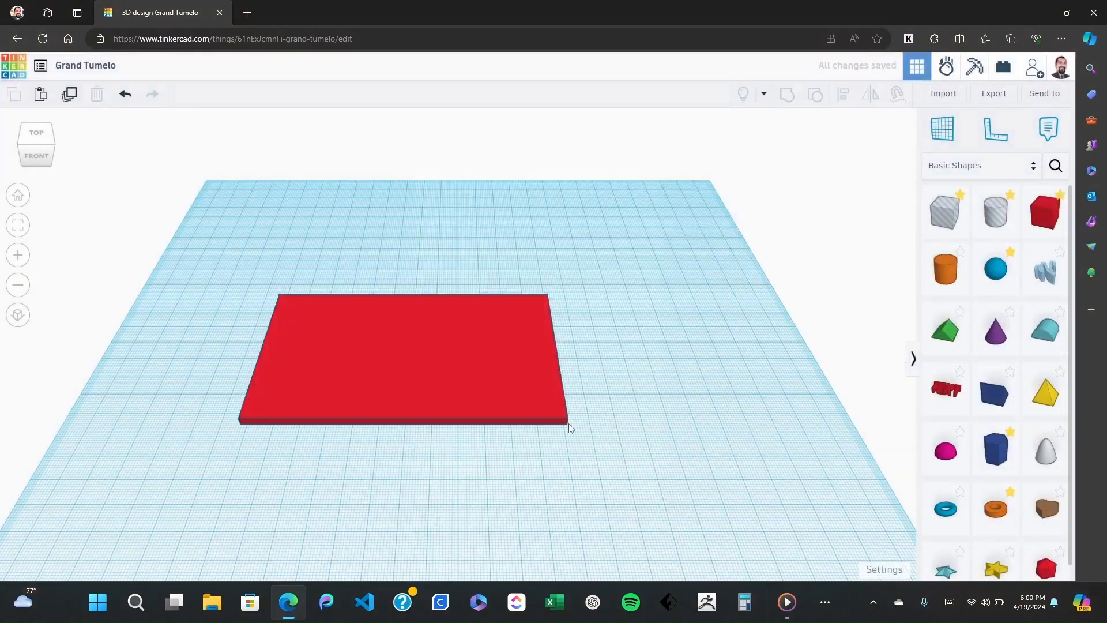
# Drop a dark raised TEXT shape on top of the red plate and select it.
pyautogui.click(402, 360)
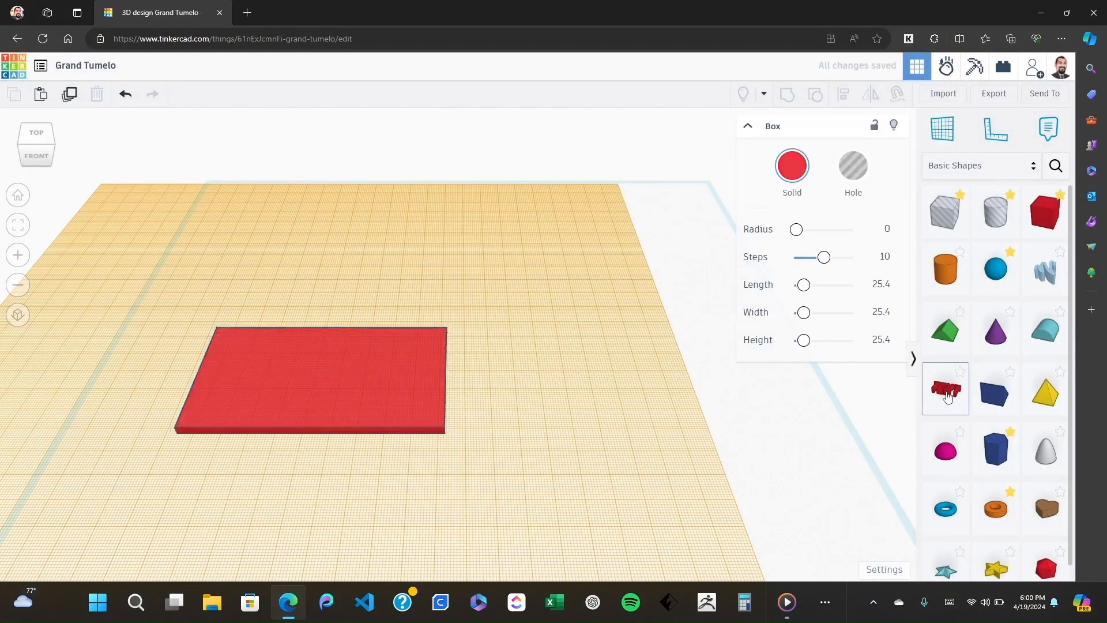
pyautogui.click(945, 389)
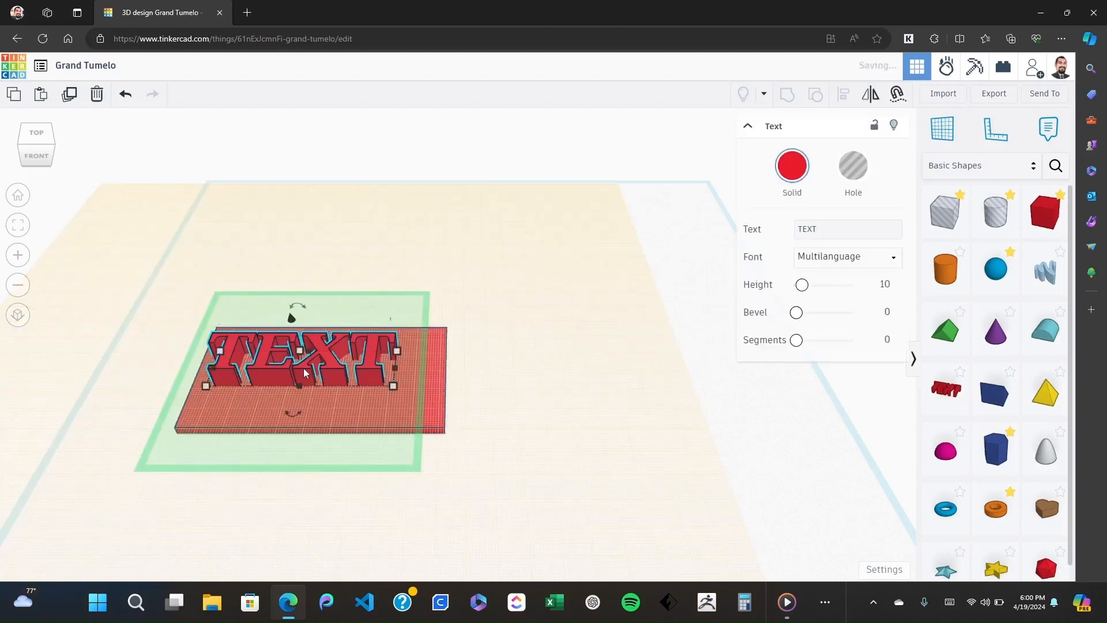
pyautogui.click(791, 165)
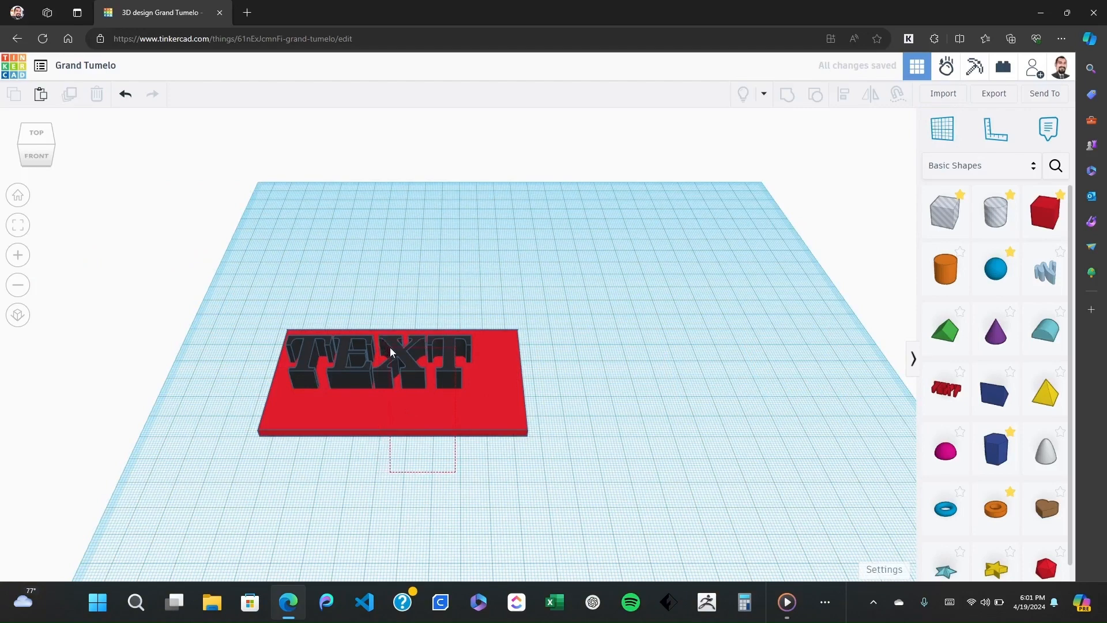
pyautogui.click(393, 381)
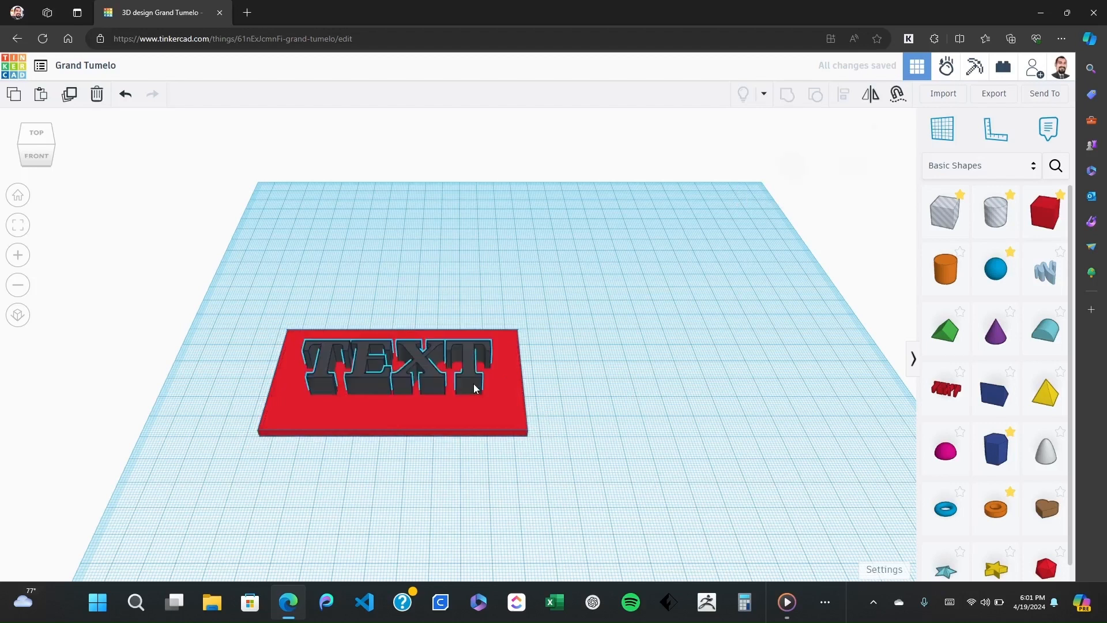
# Change the lettering's Text field from TEXT to 'John'.
pyautogui.click(399, 367)
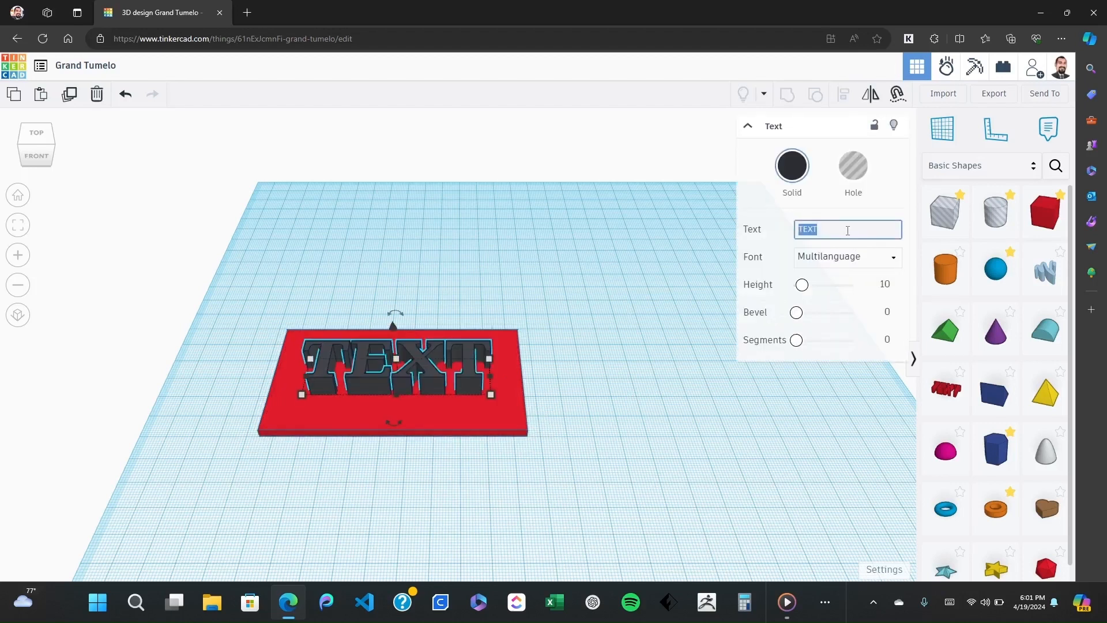
pyautogui.write('Joh')
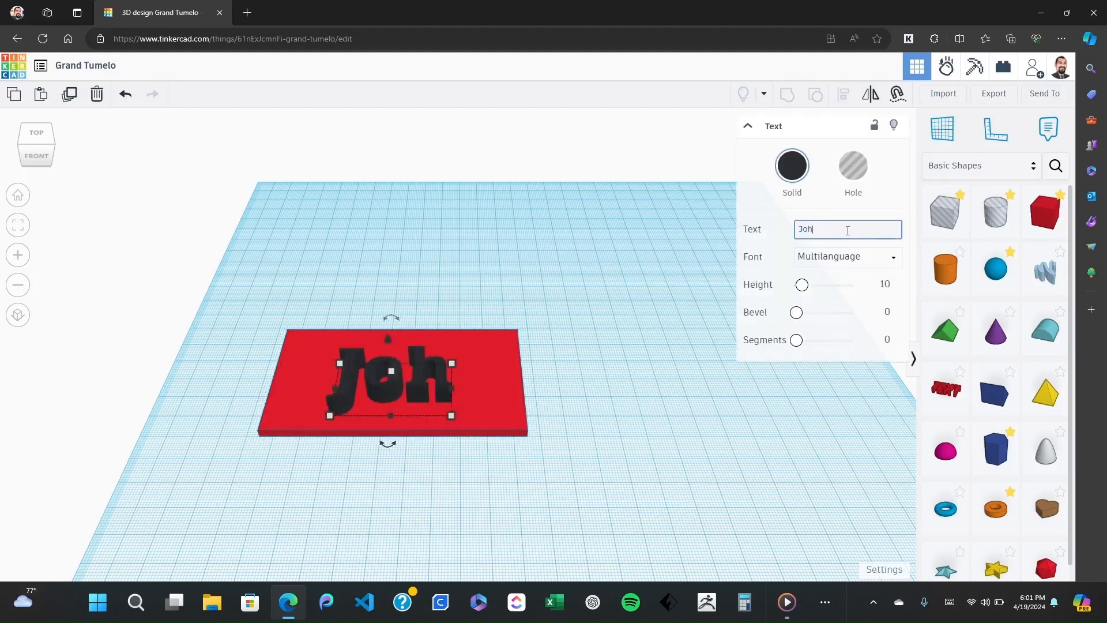
pyautogui.write('n')
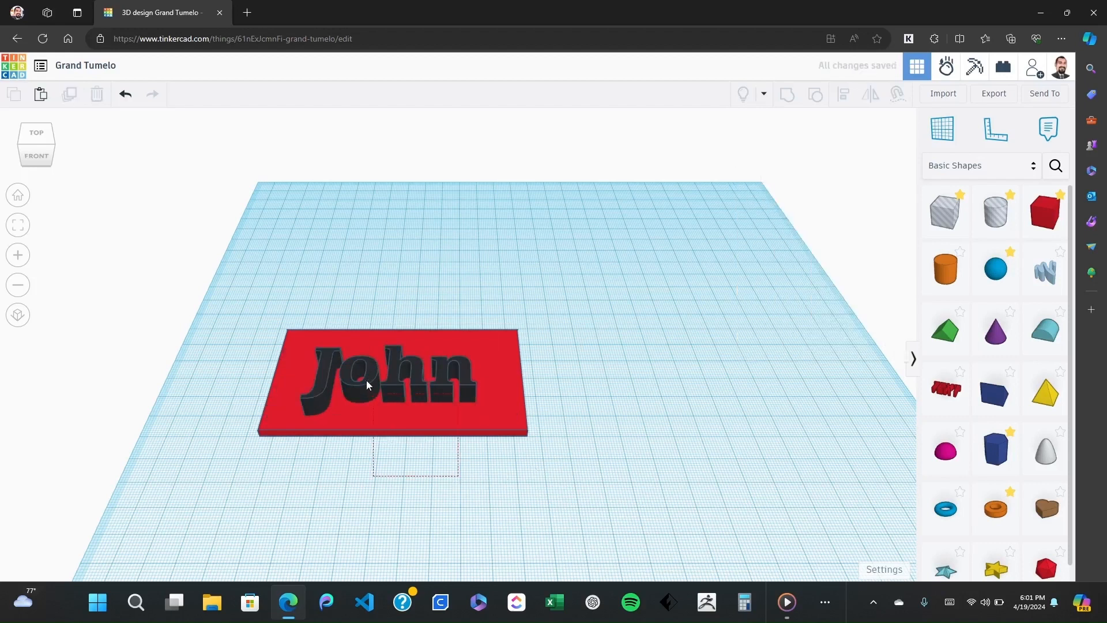
pyautogui.click(367, 382)
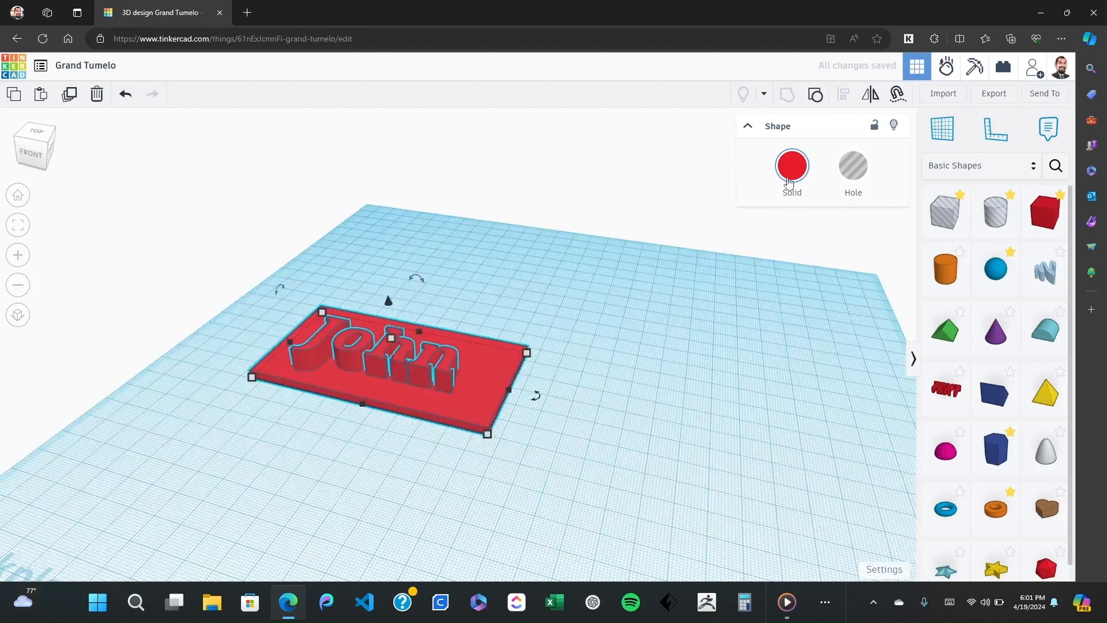
pyautogui.click(792, 165)
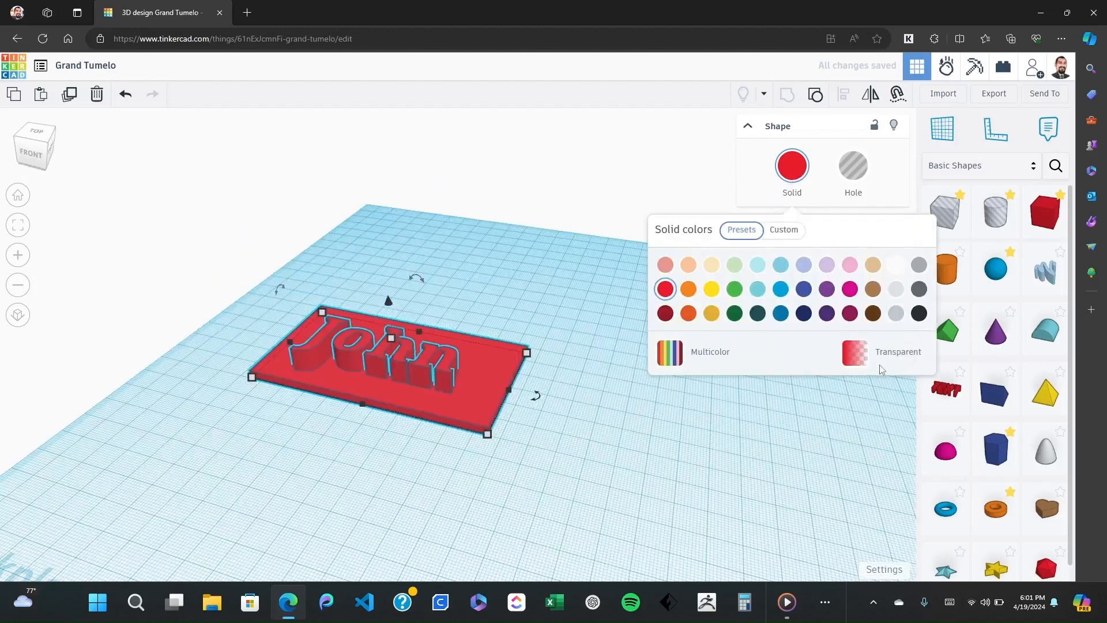
pyautogui.click(704, 337)
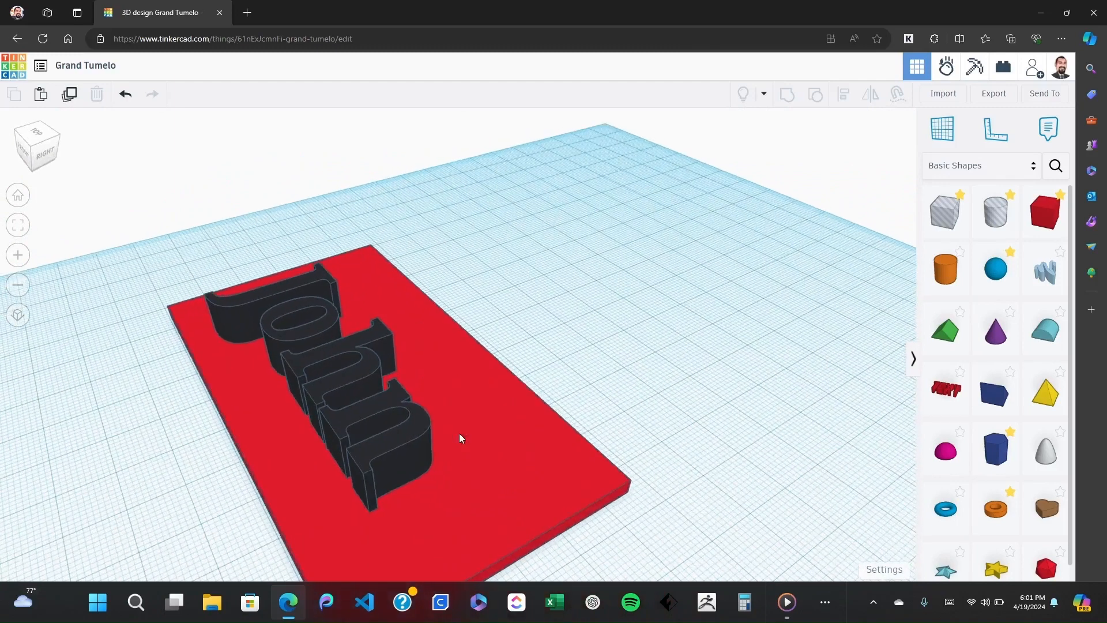
# Select the plate with its John lettering to group and stand upright.
pyautogui.click(459, 438)
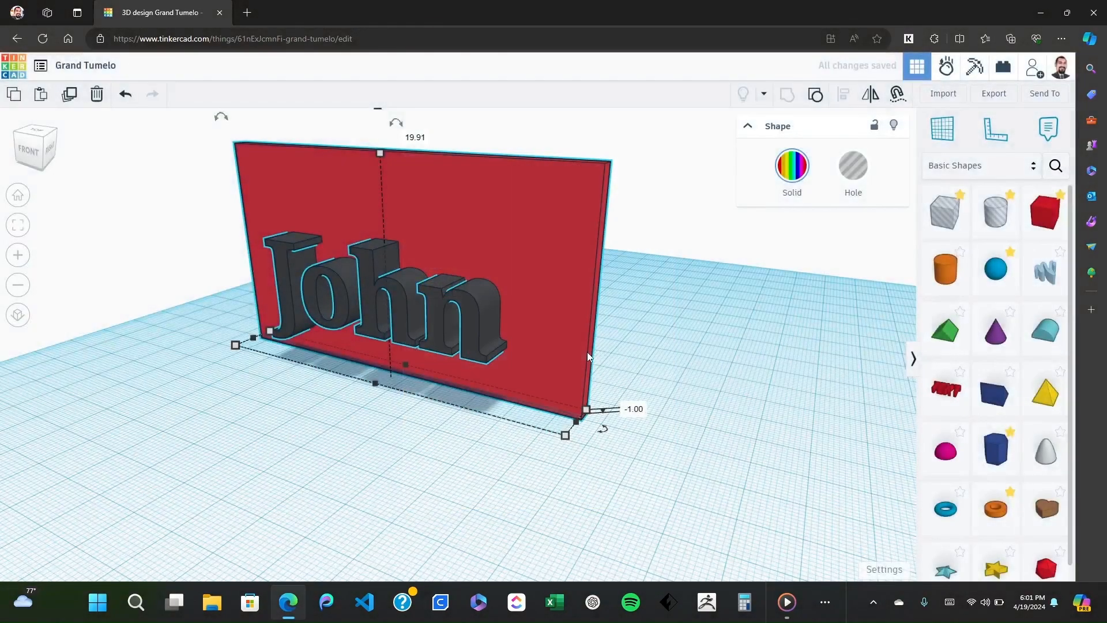
# Download the design as Grand Tumelo.stl and dismiss the Downloads flyout.
pyautogui.click(1009, 39)
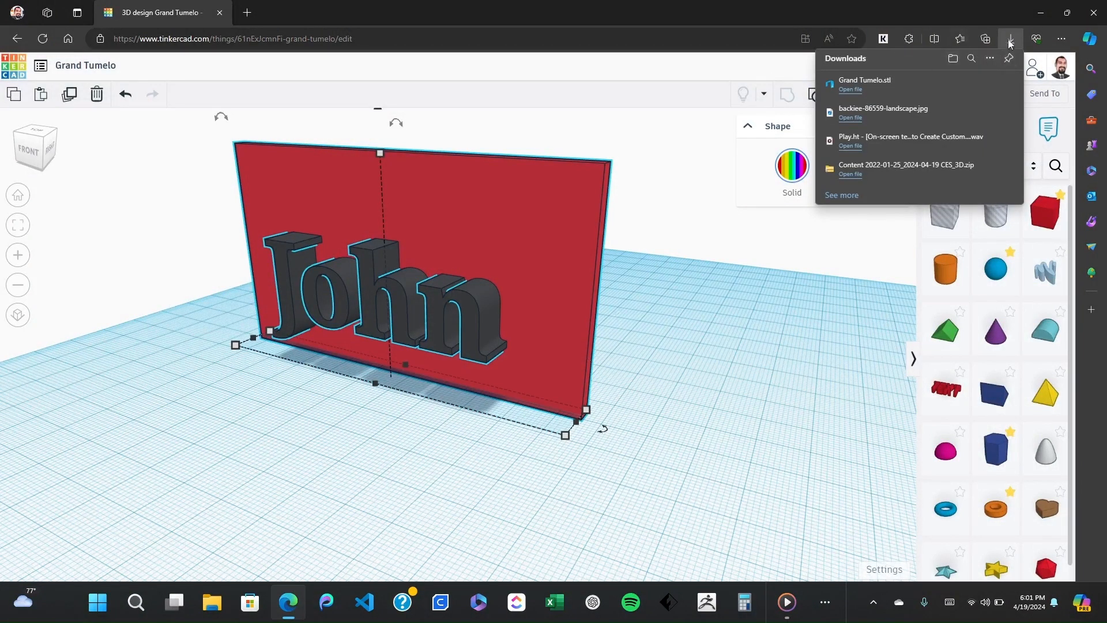
pyautogui.click(735, 351)
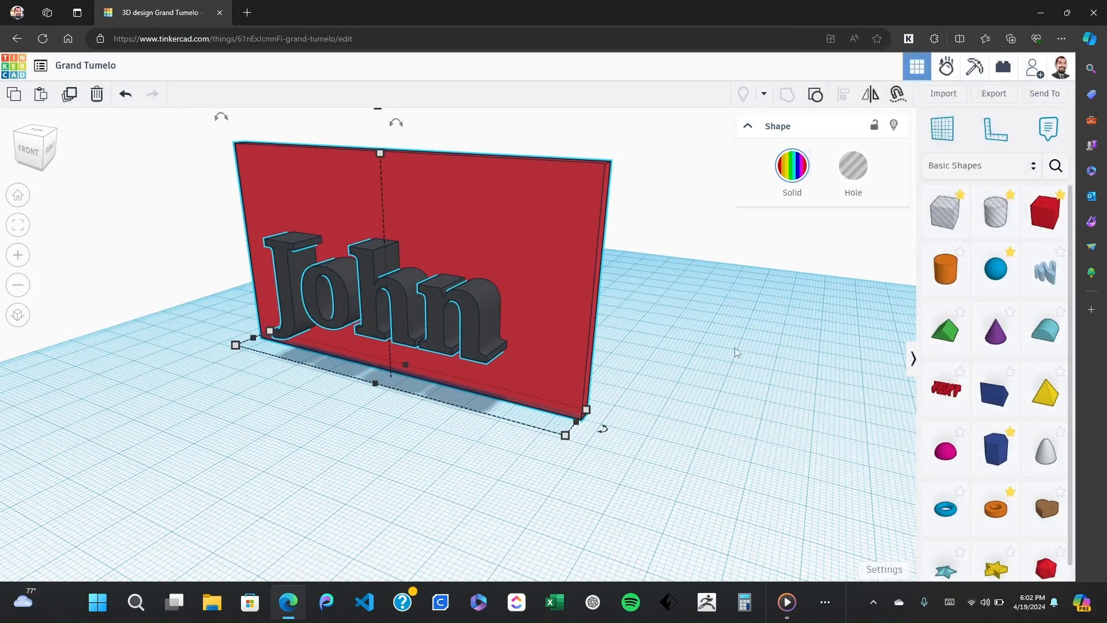